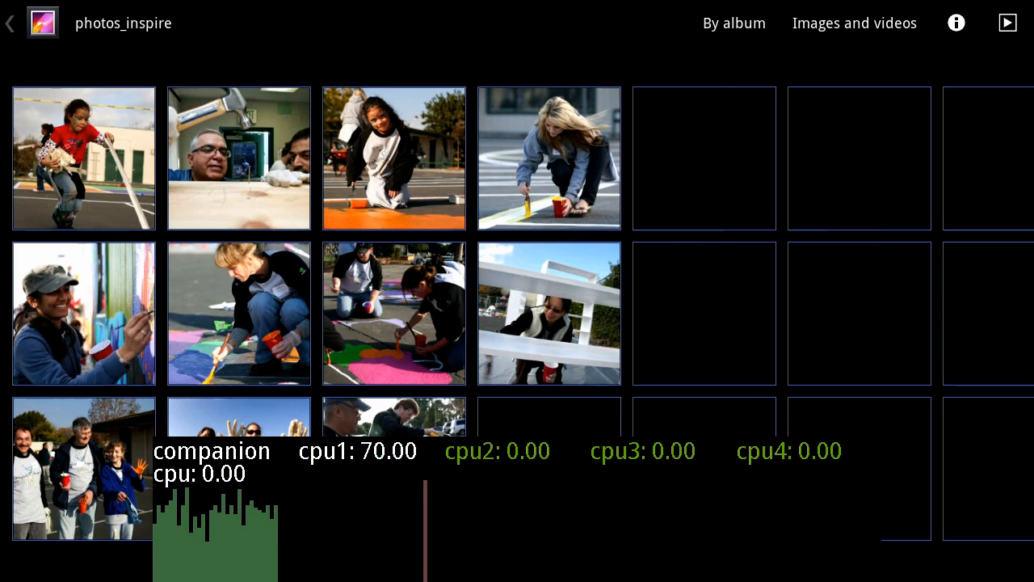
# Go back from the photos_inspire album to the All Albums overview showing Generic, es2 and sdcard.
pyautogui.click(10, 23)
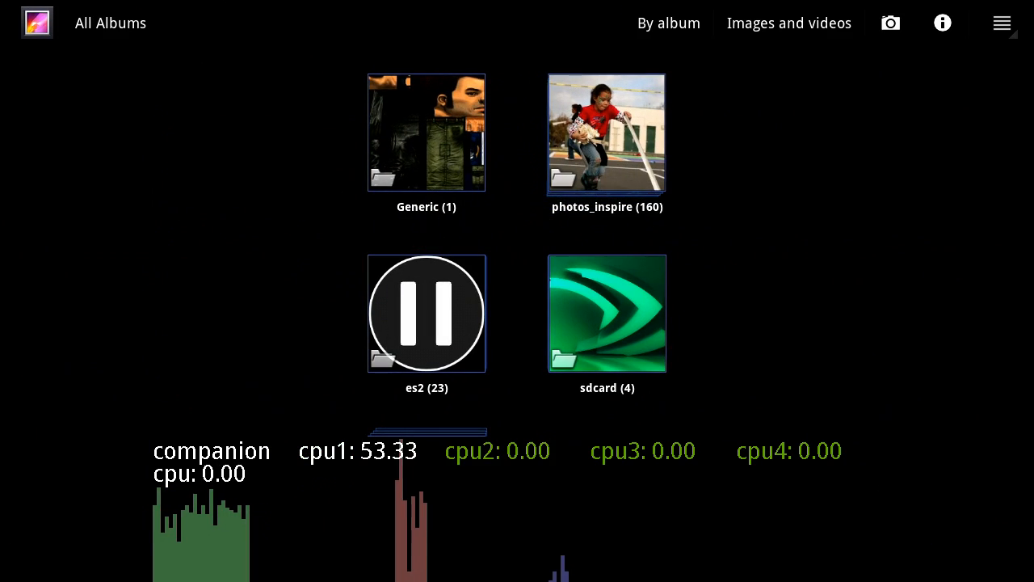